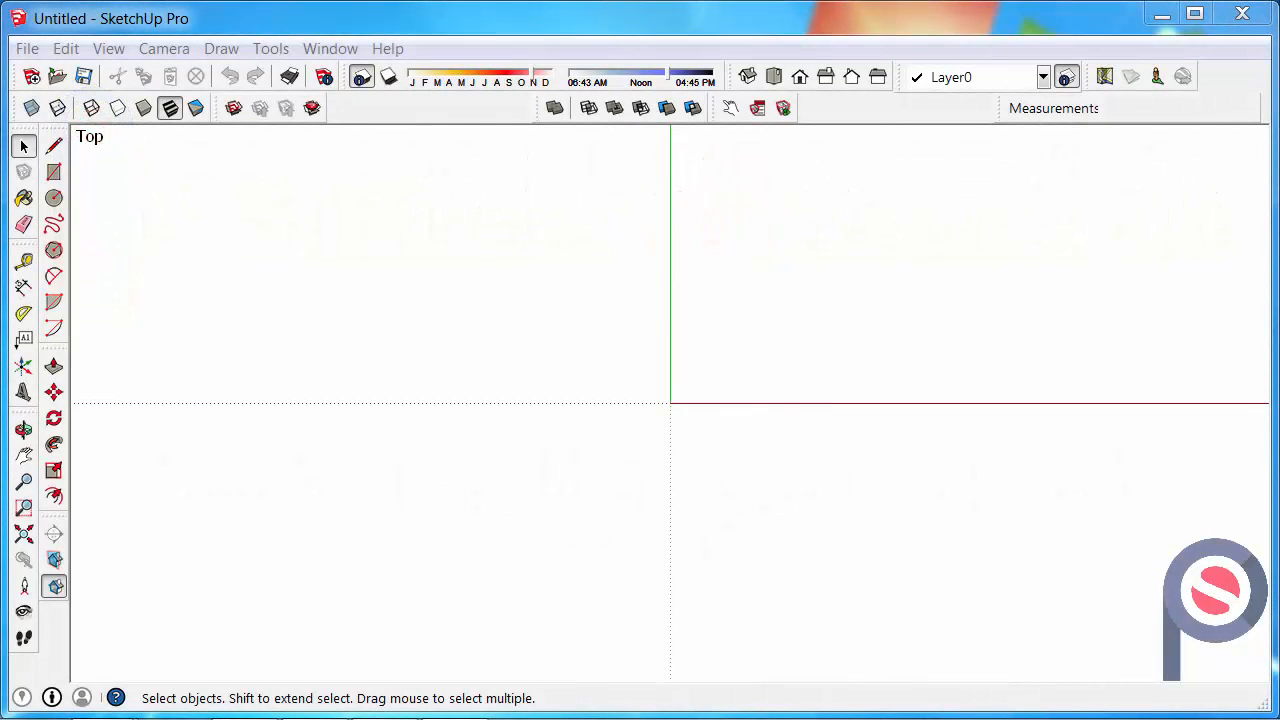
pyautogui.moveTo(308, 184)
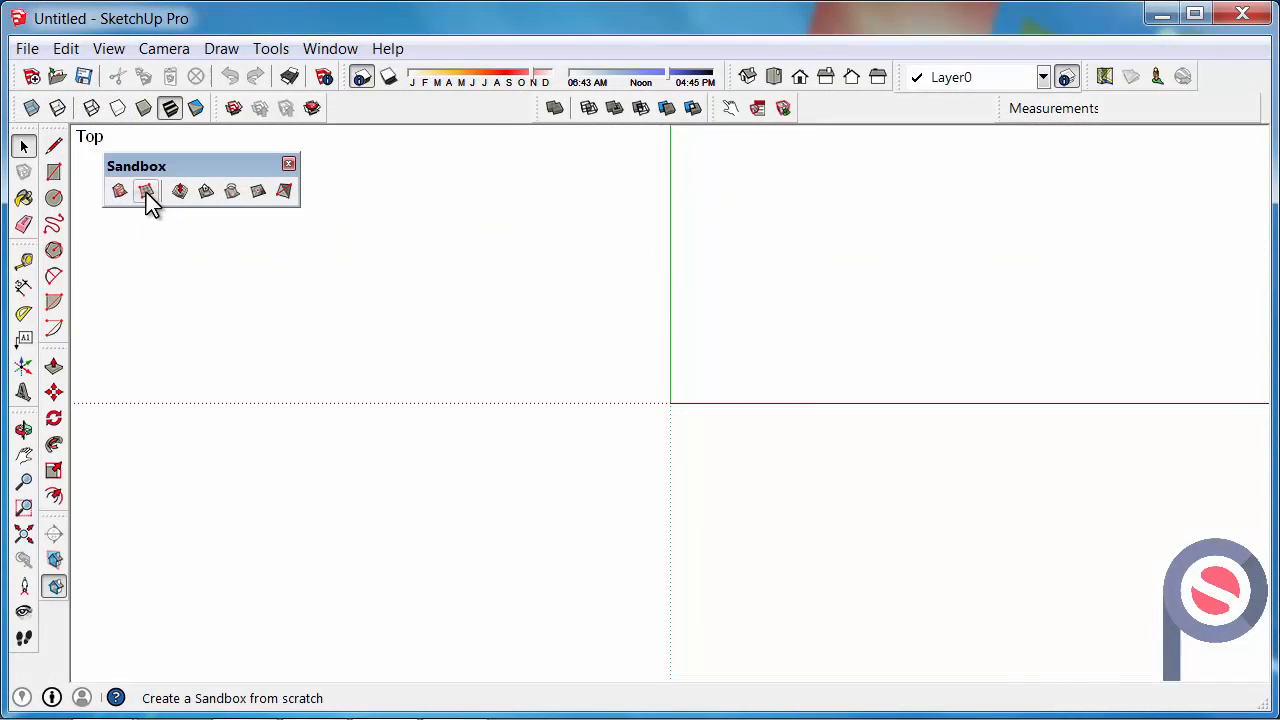
pyautogui.moveTo(146, 192)
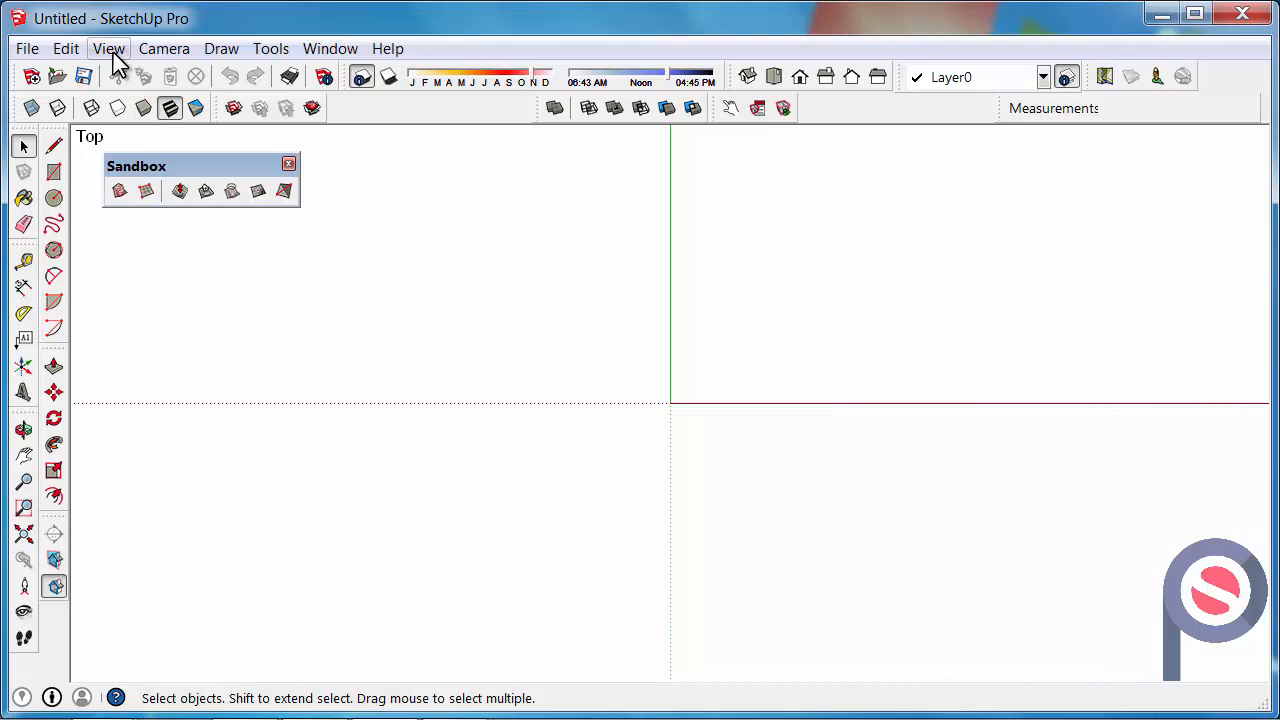
pyautogui.click(108, 48)
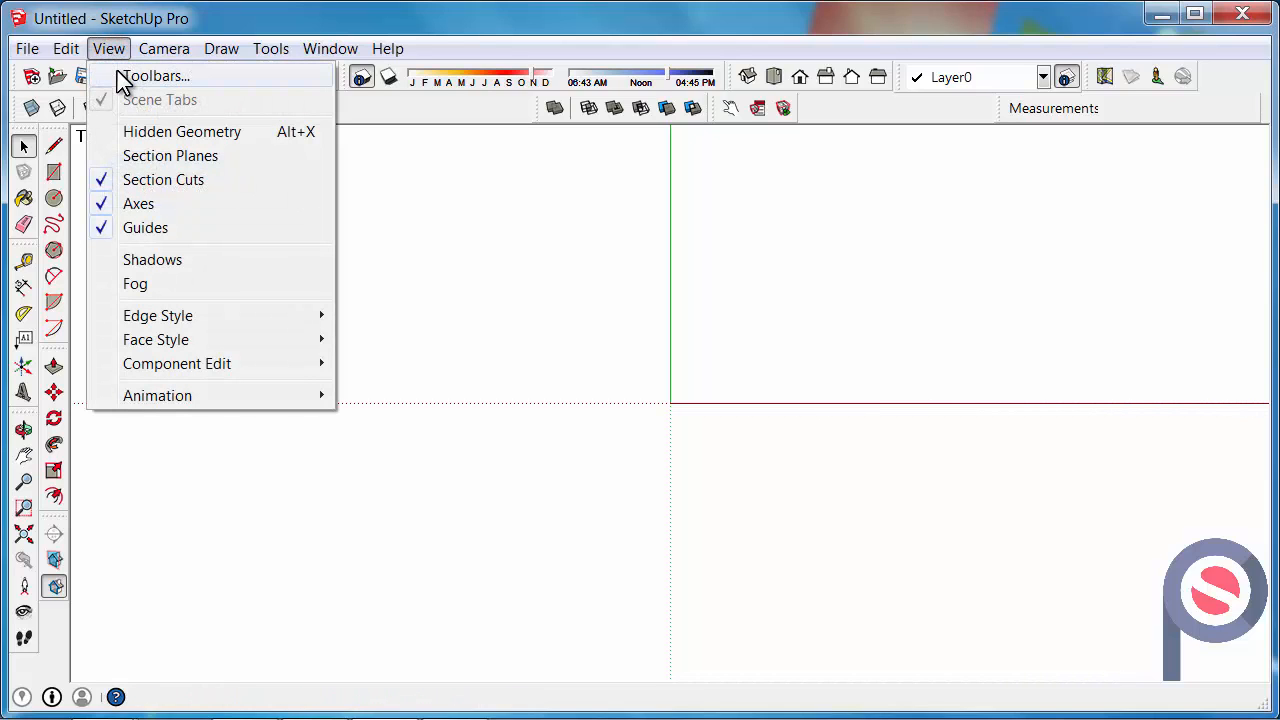
pyautogui.click(164, 48)
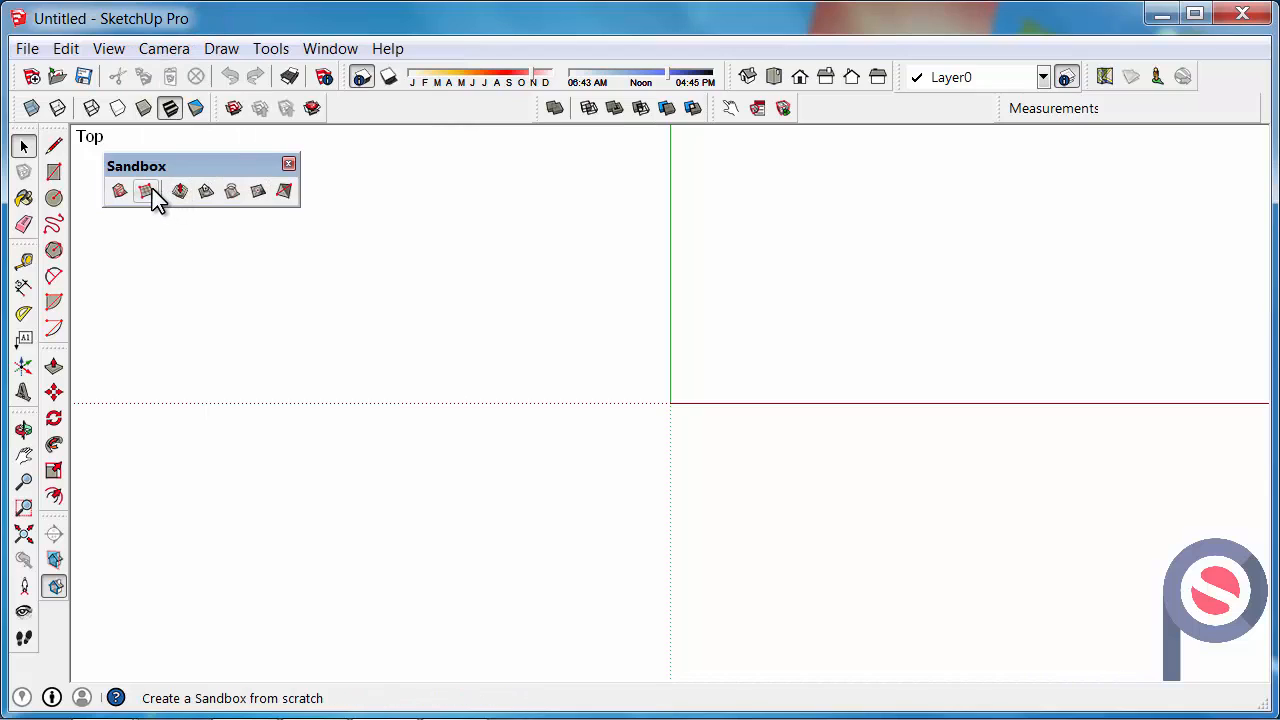
pyautogui.moveTo(144, 192)
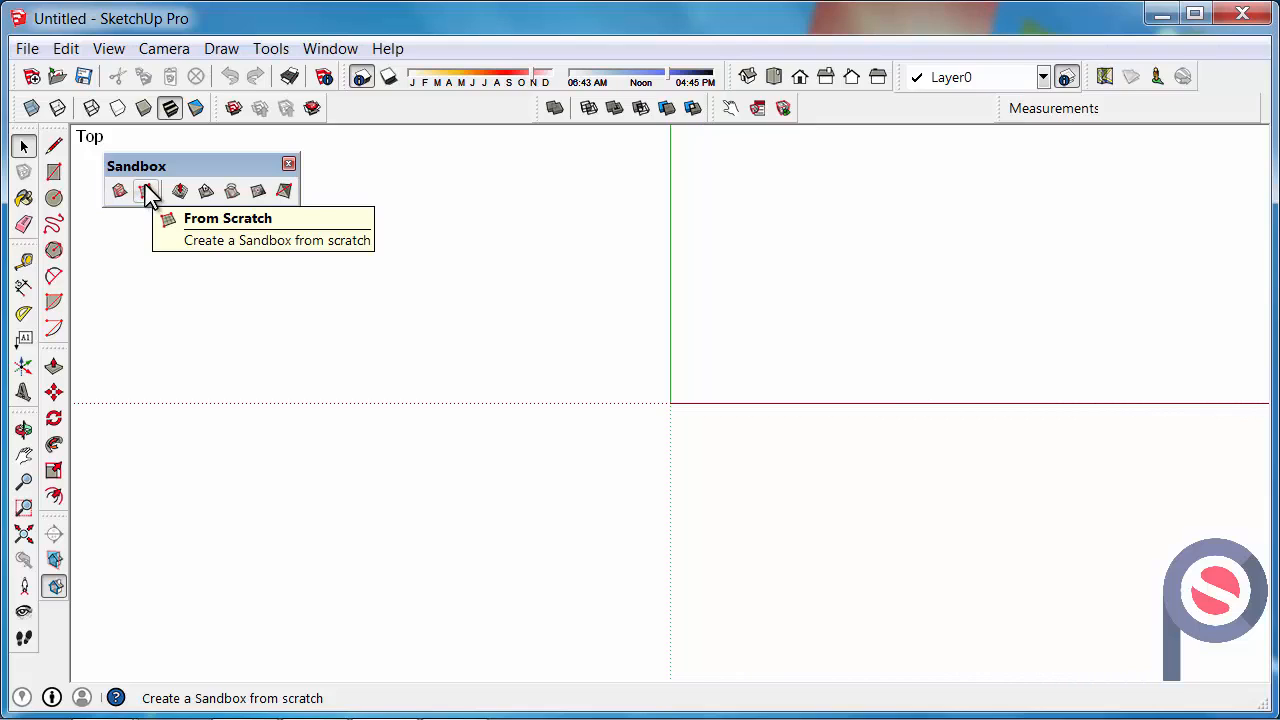
# Step: Start a sandbox From Scratch and enter 150 for the grid spacing
pyautogui.click(146, 192)
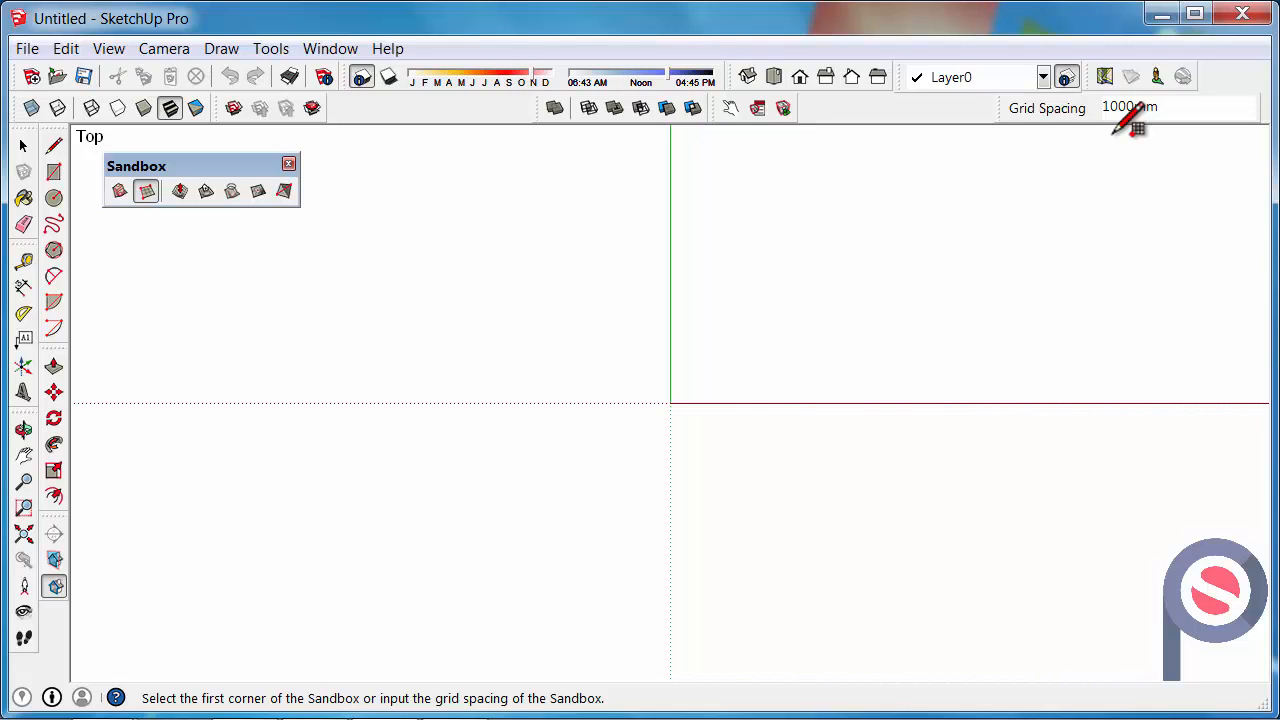
pyautogui.write('150')
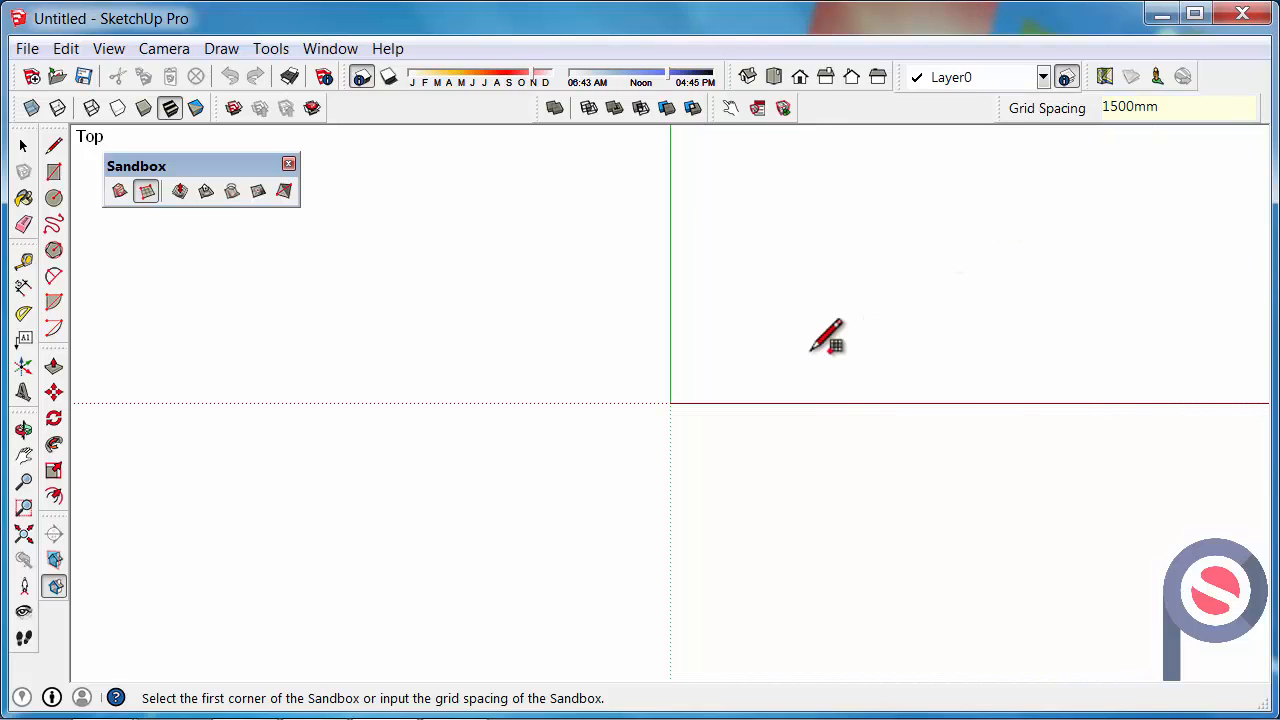
pyautogui.moveTo(778, 362)
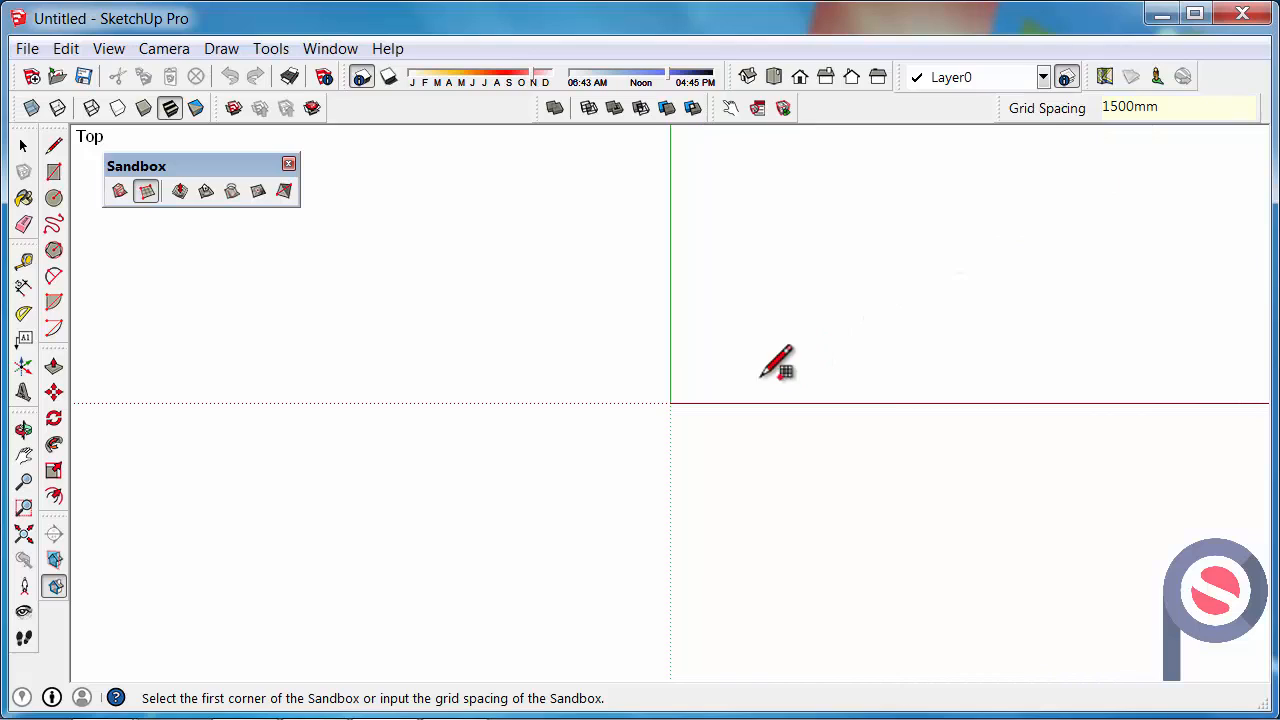
pyautogui.moveTo(344, 512)
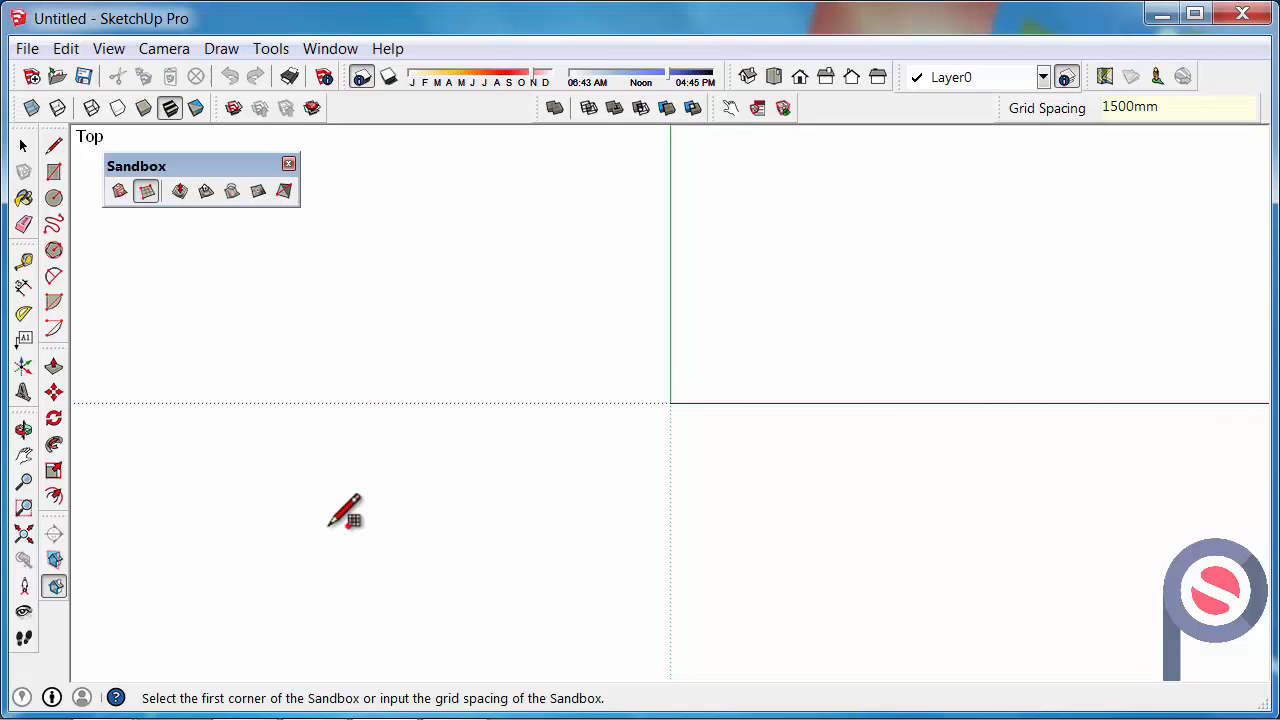
pyautogui.moveTo(390, 588)
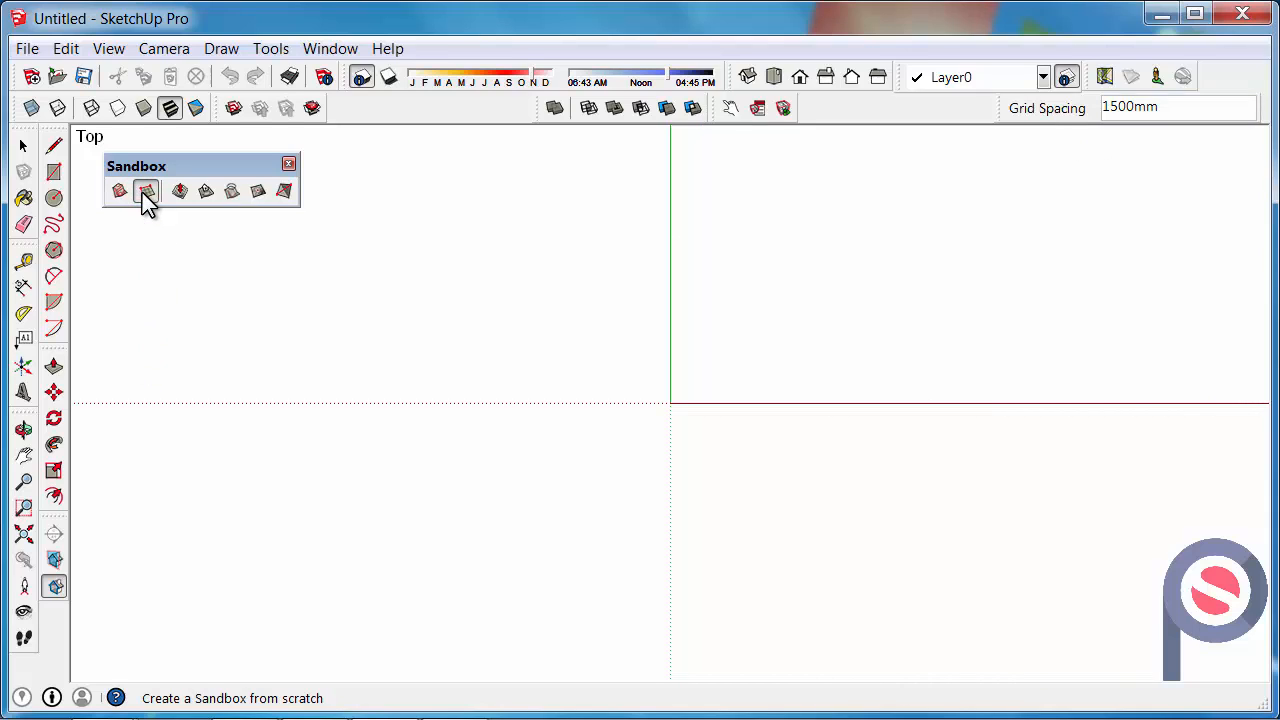
# Step: Set grid spacing to 1000 mm, restart From Scratch and place the first corner
pyautogui.write('1000')
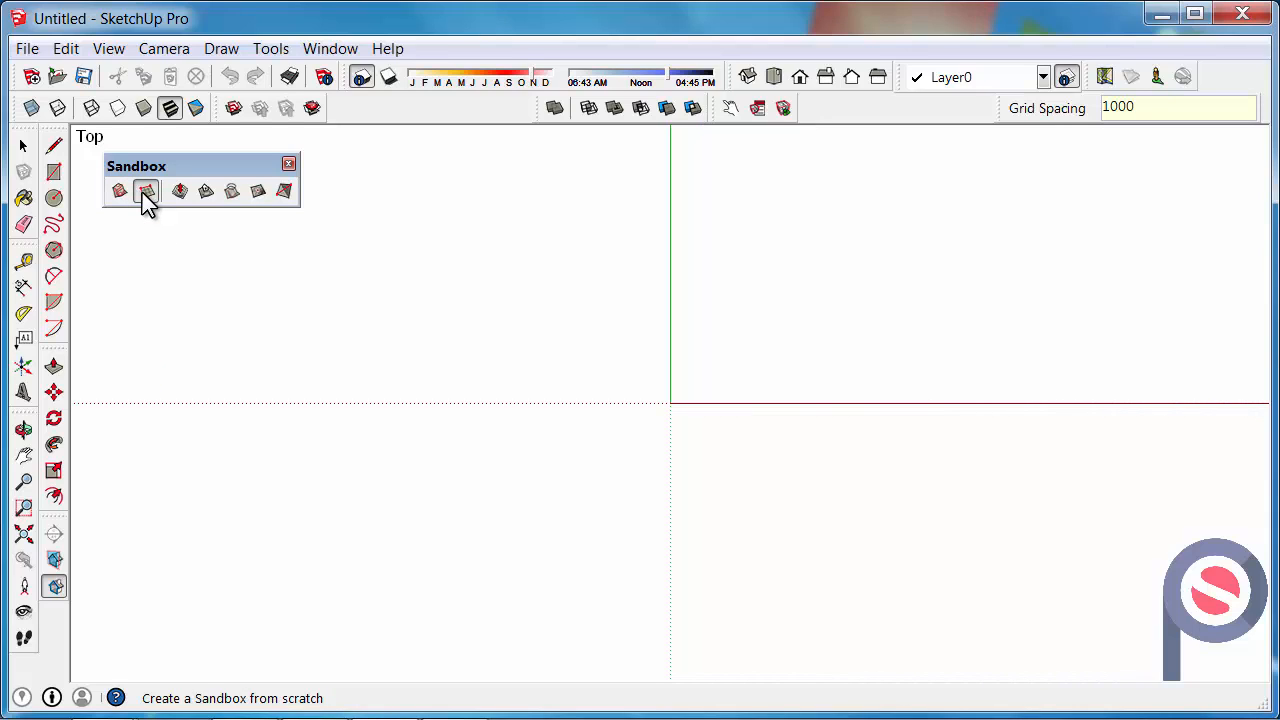
pyautogui.click(144, 192)
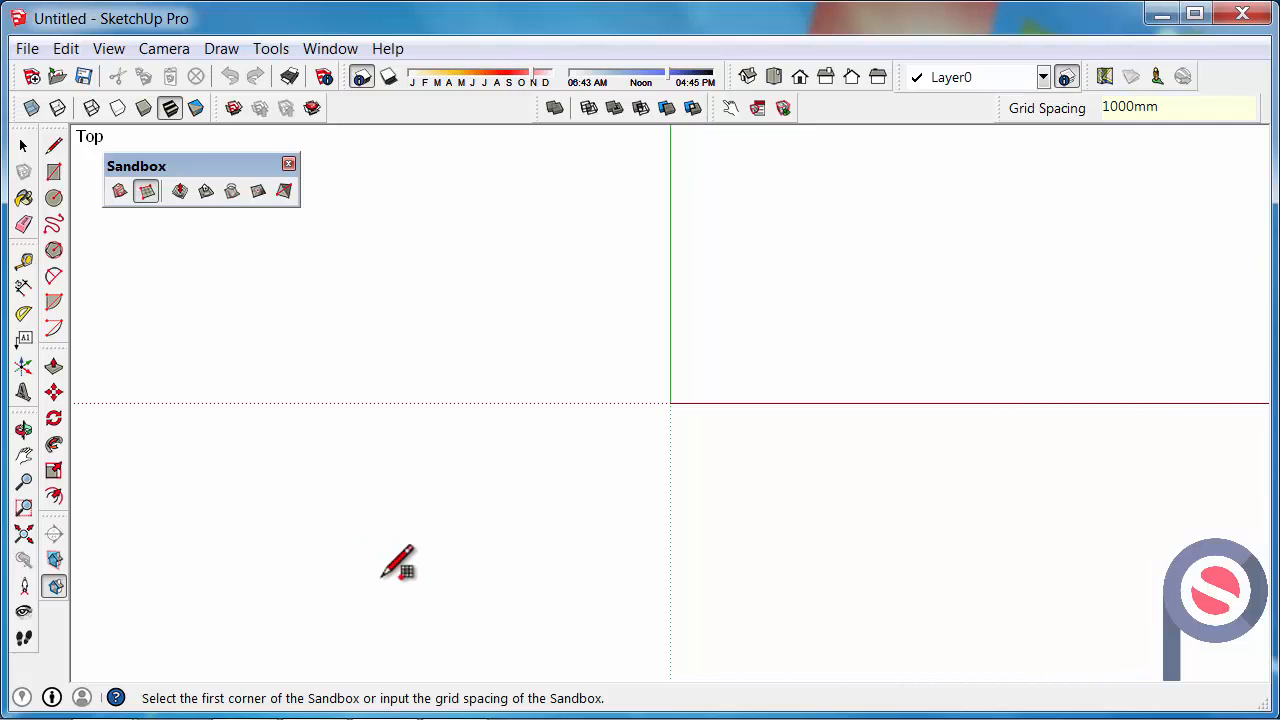
pyautogui.click(390, 564)
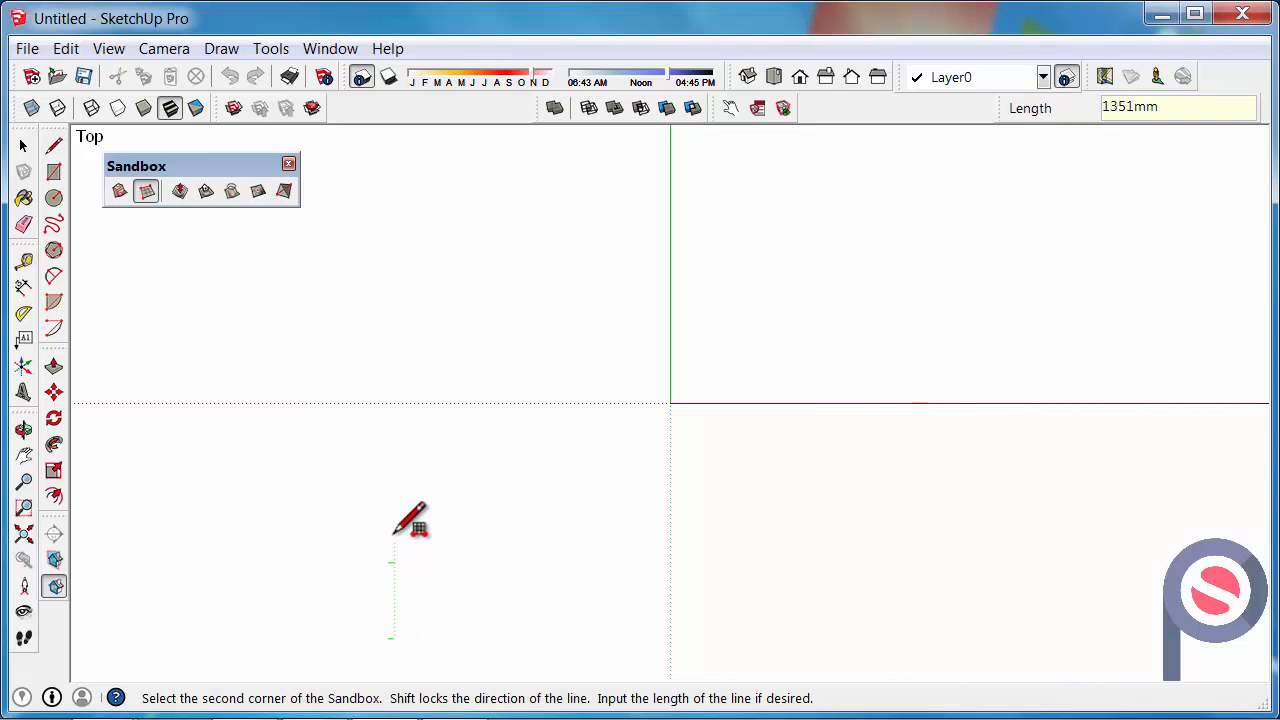
pyautogui.moveTo(410, 364)
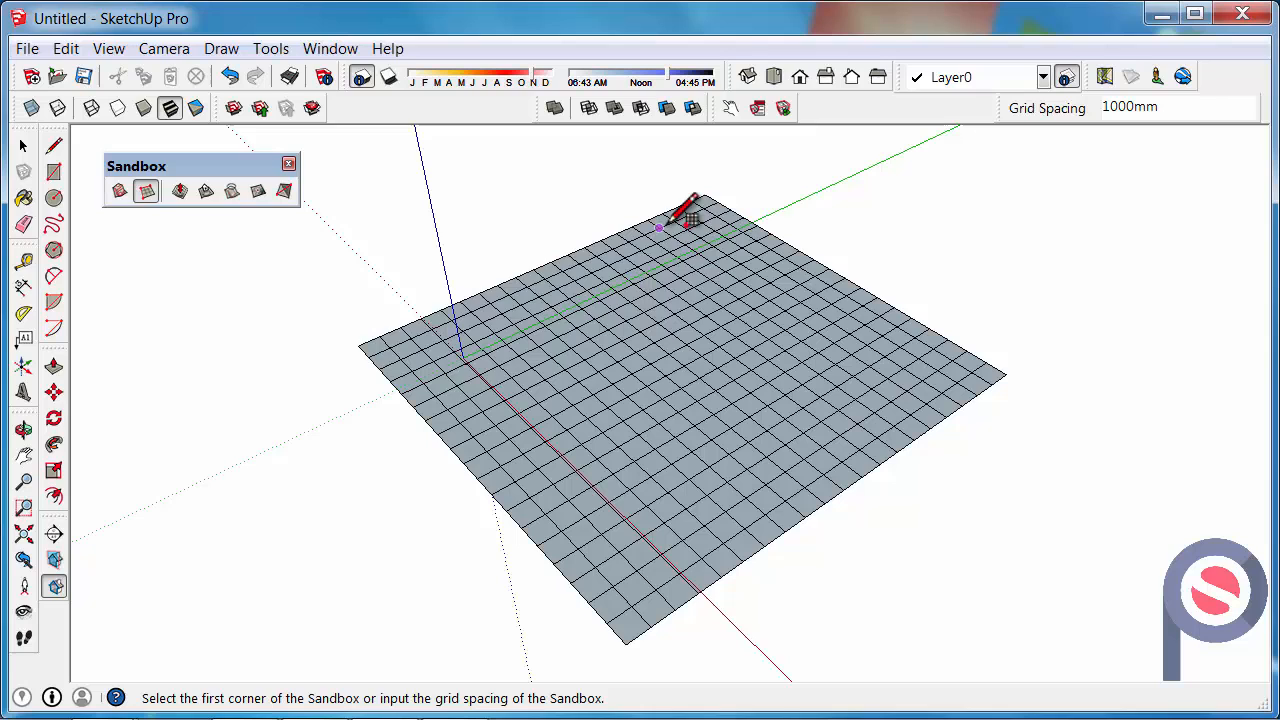
# Step: Select the sandbox grid and enter Edit Group from its context menu
pyautogui.click(24, 146)
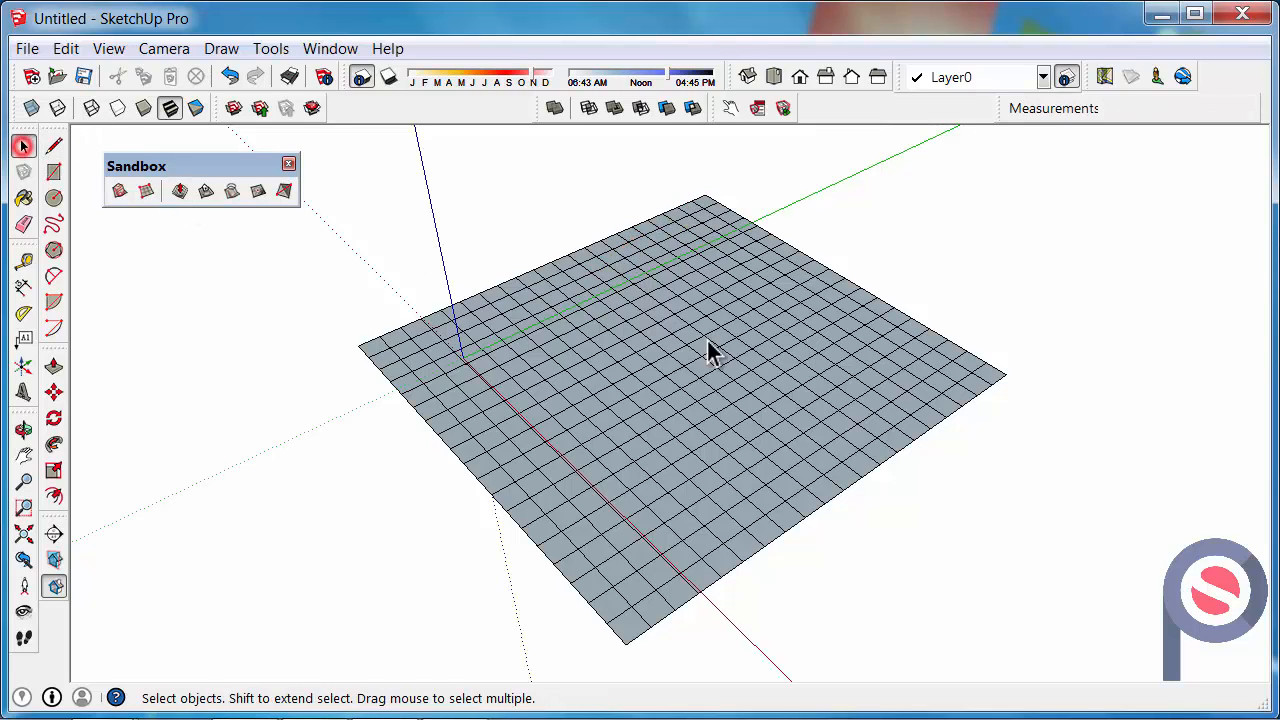
pyautogui.rightClick(556, 376)
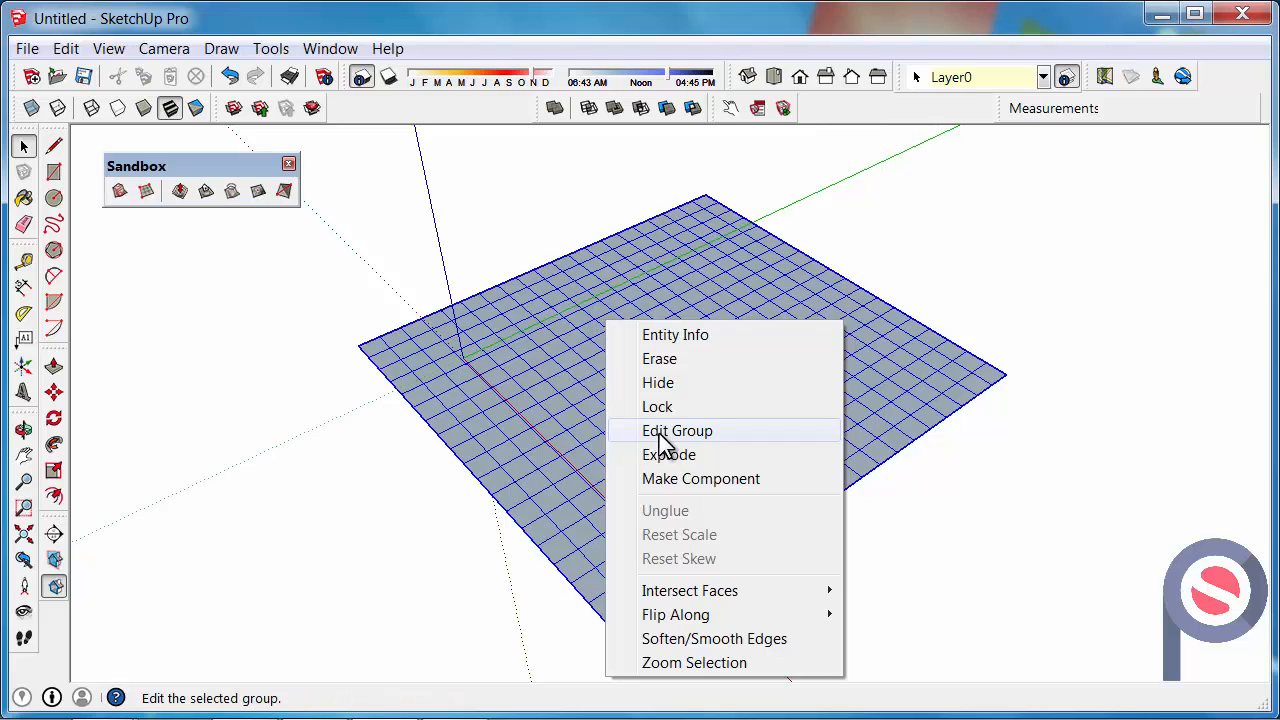
pyautogui.click(676, 430)
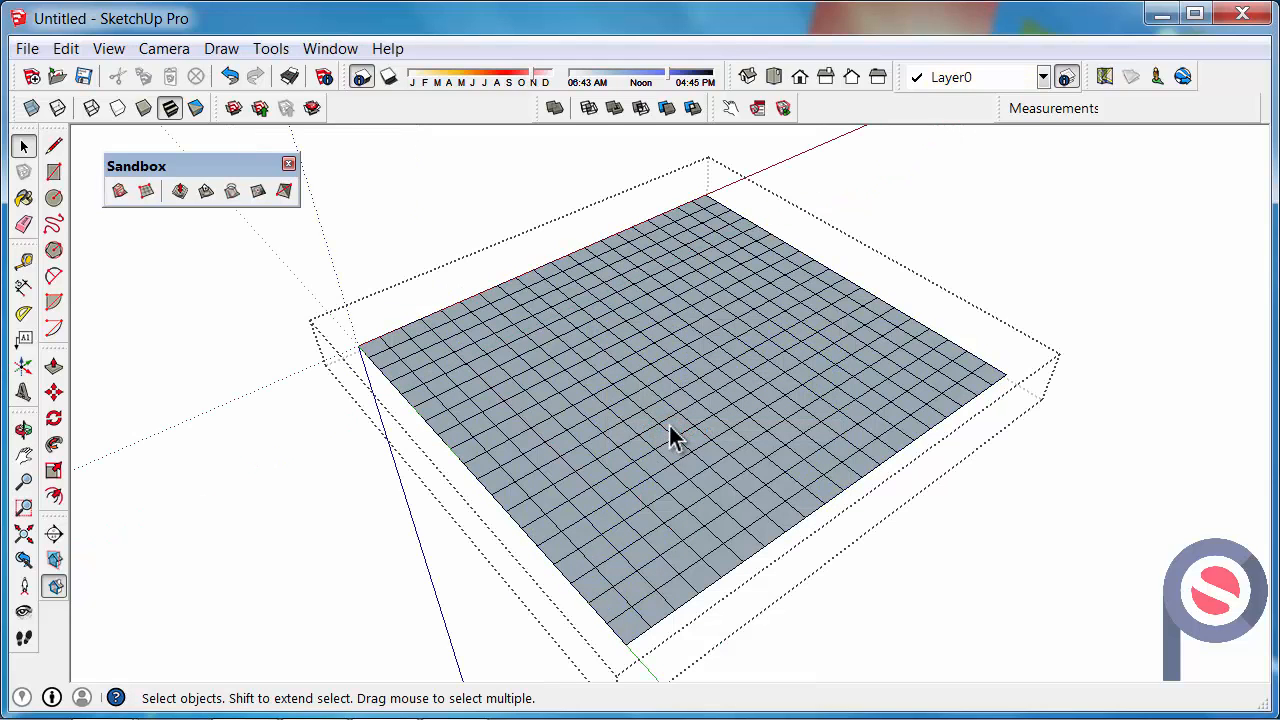
pyautogui.moveTo(610, 414)
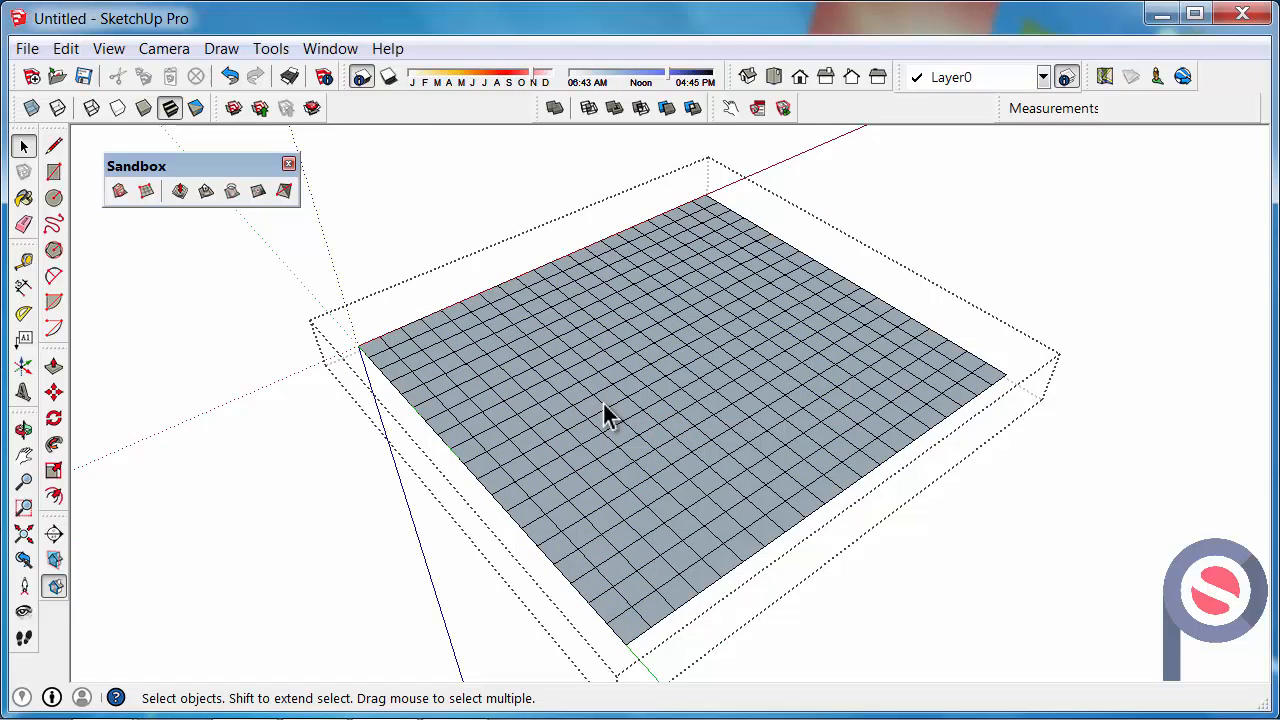
pyautogui.moveTo(740, 444)
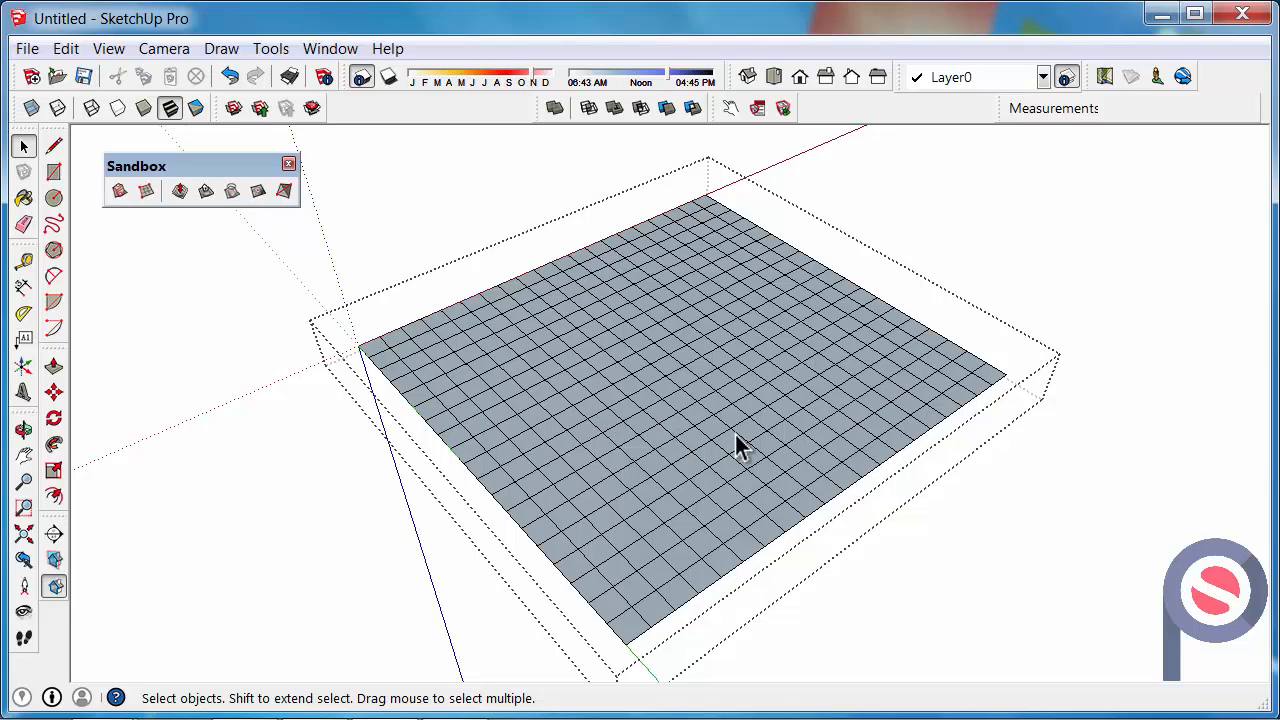
pyautogui.moveTo(680, 320)
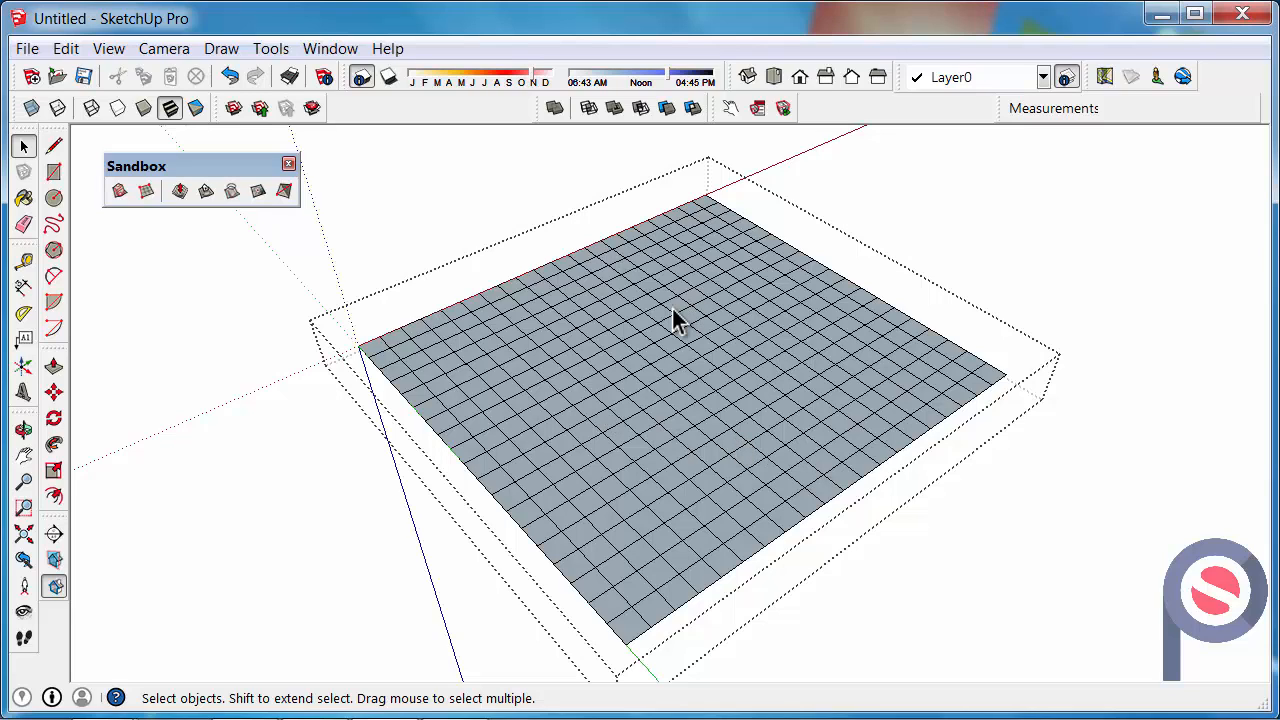
pyautogui.moveTo(570, 260)
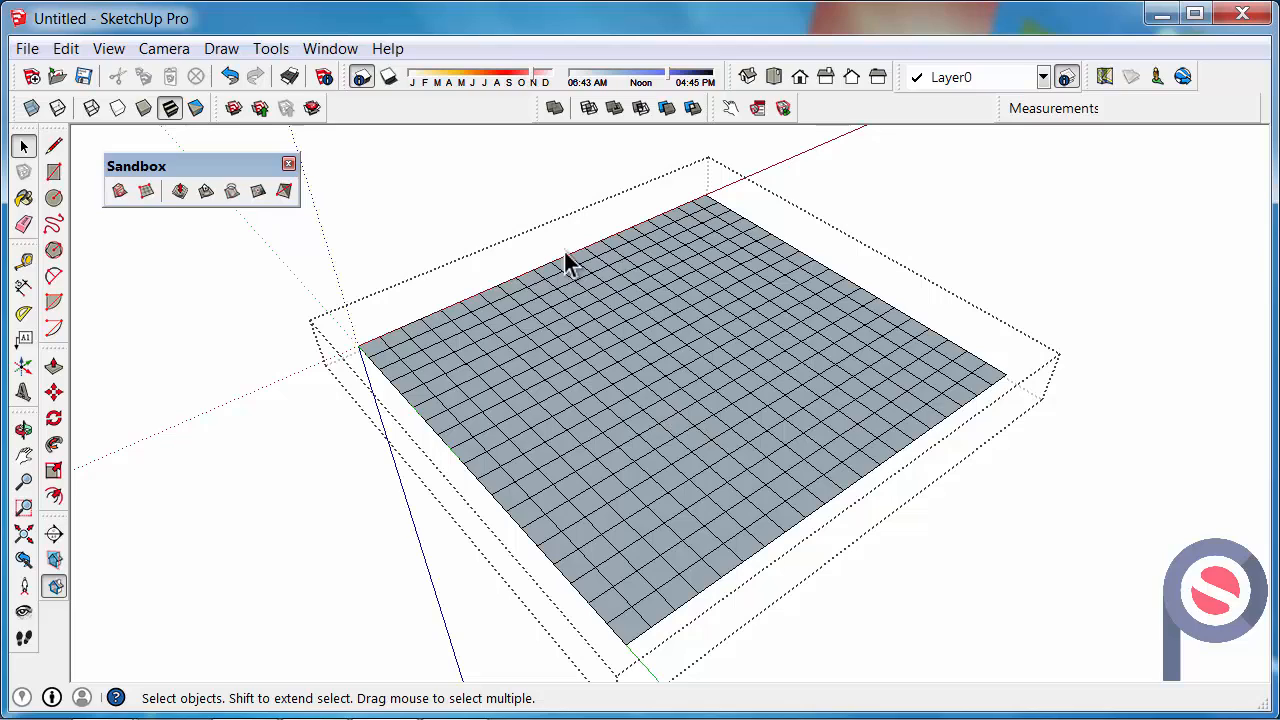
pyautogui.moveTo(640, 330)
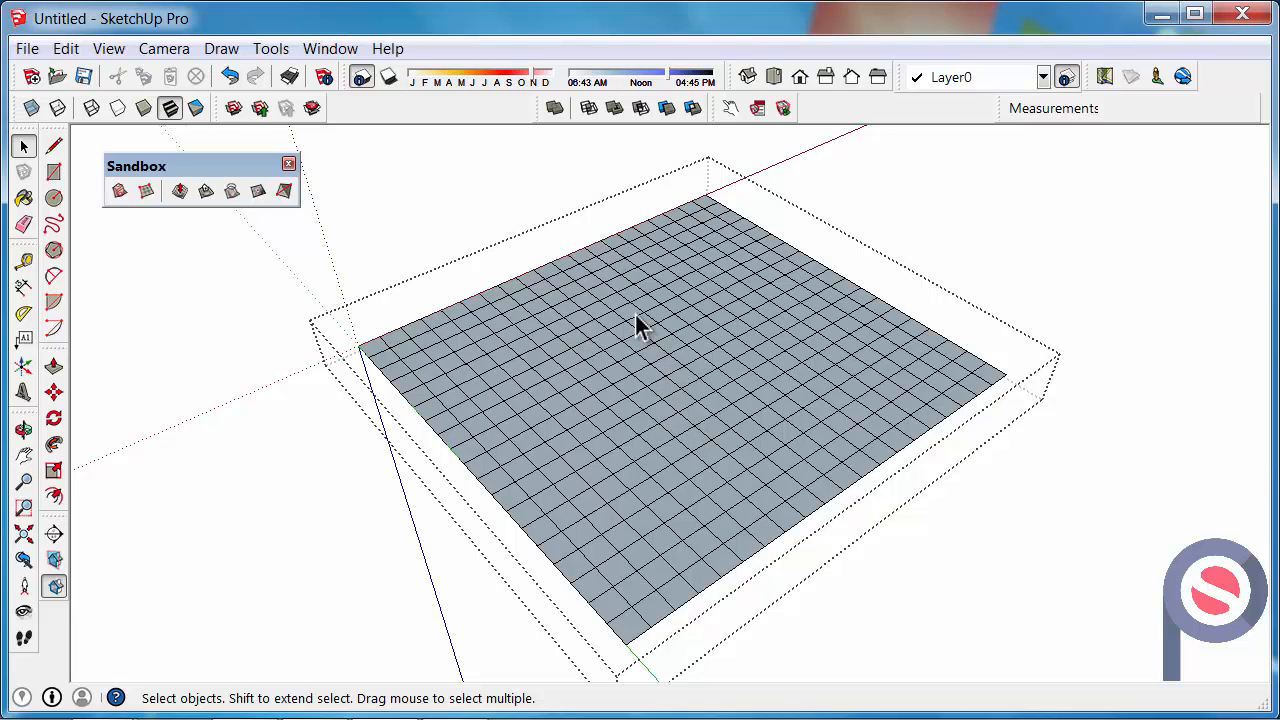
pyautogui.moveTo(436, 284)
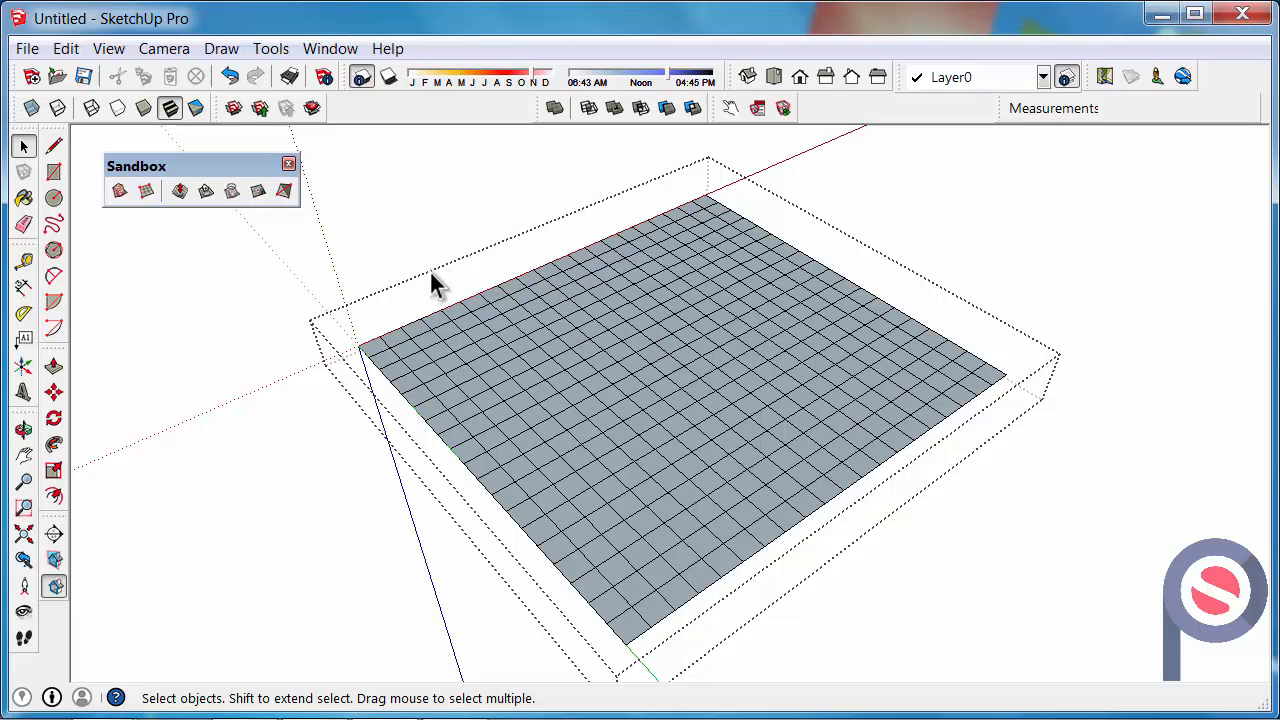